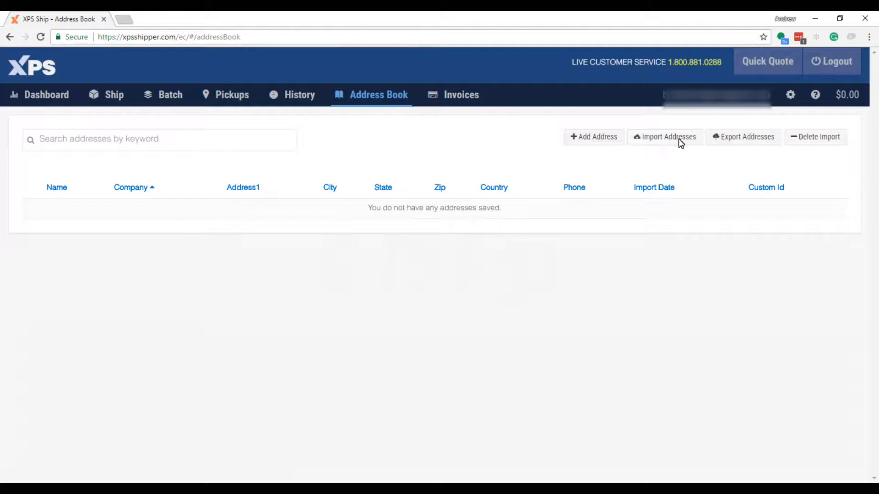
mouse_move(710, 122)
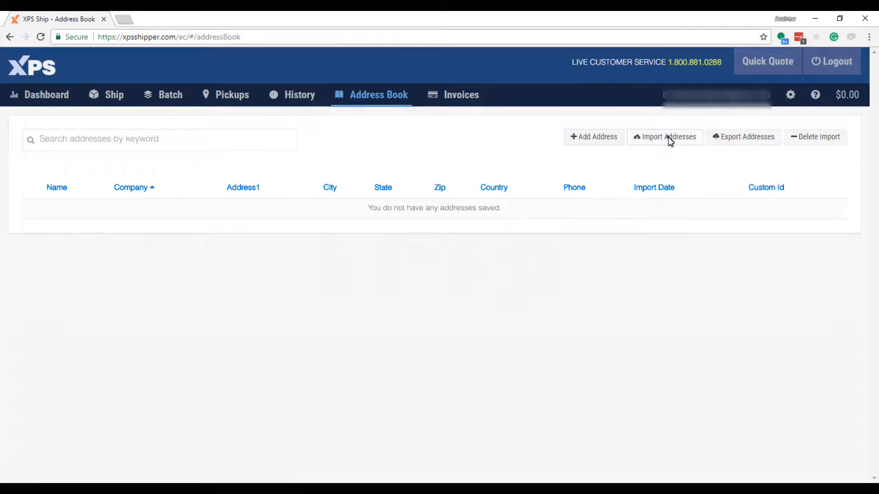
Begin a comma-delimited address import using the "Address import" file from the Demo folder
left_click(665, 136)
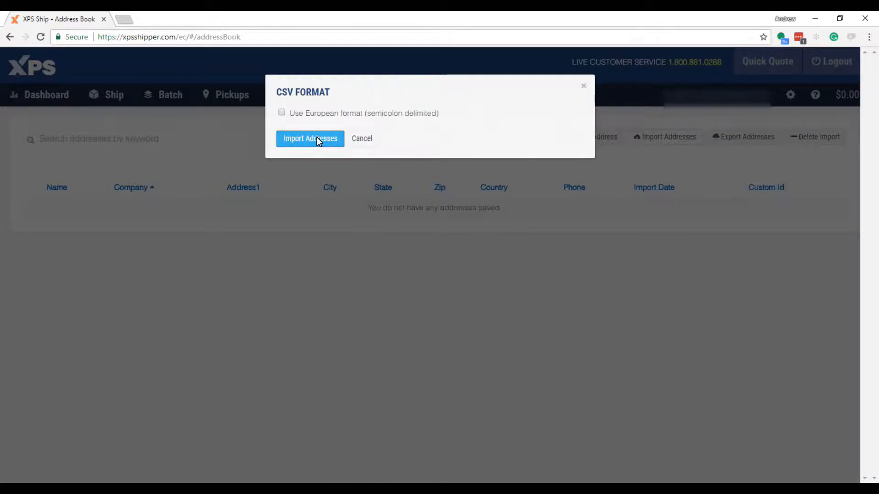
left_click(310, 138)
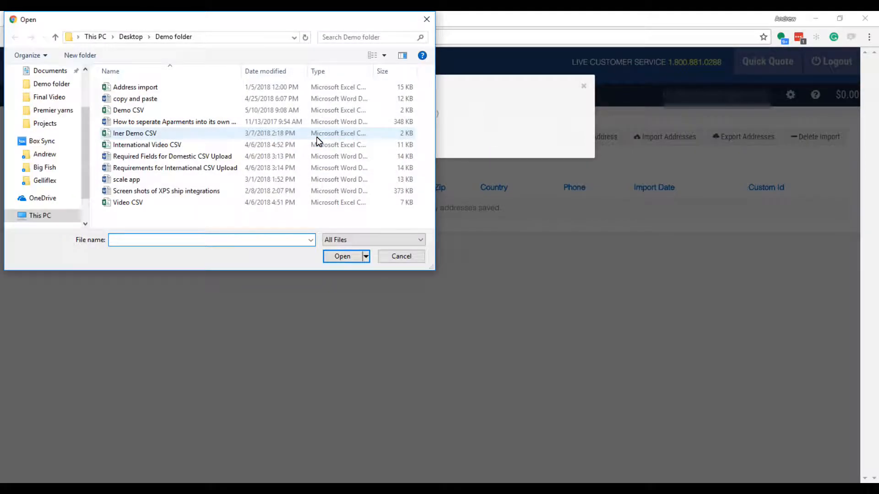
left_click(136, 87)
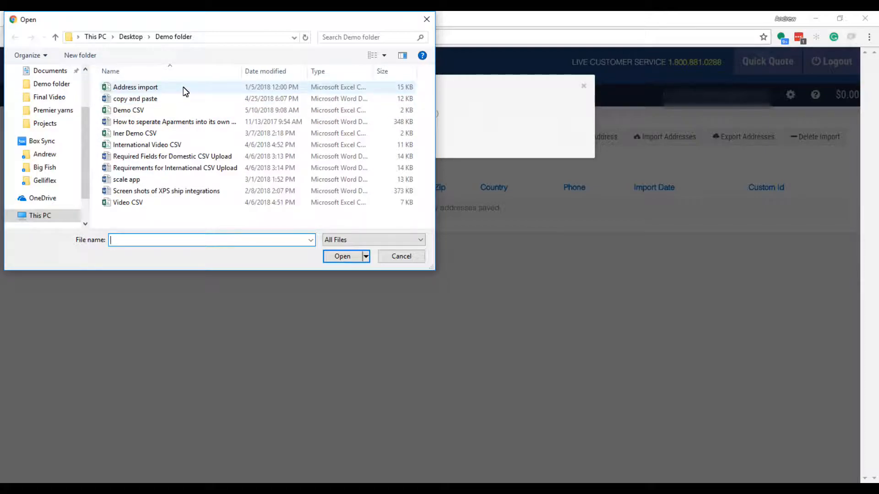
left_click(135, 87)
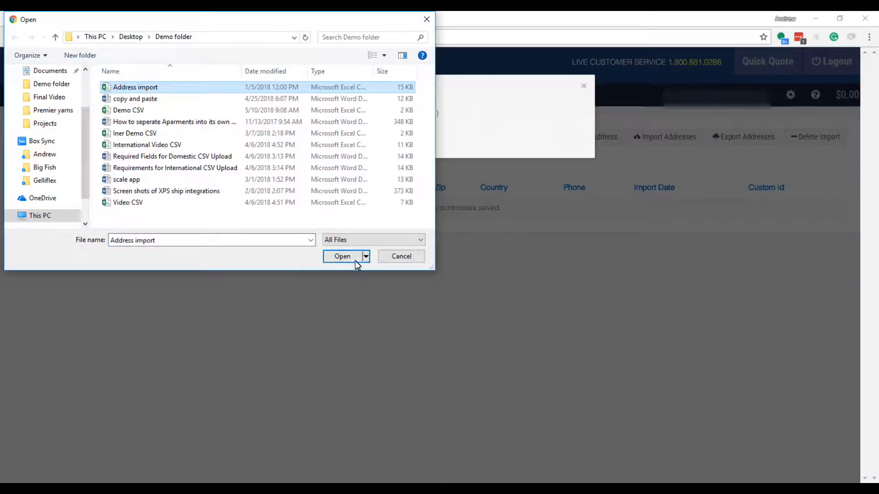
left_click(341, 256)
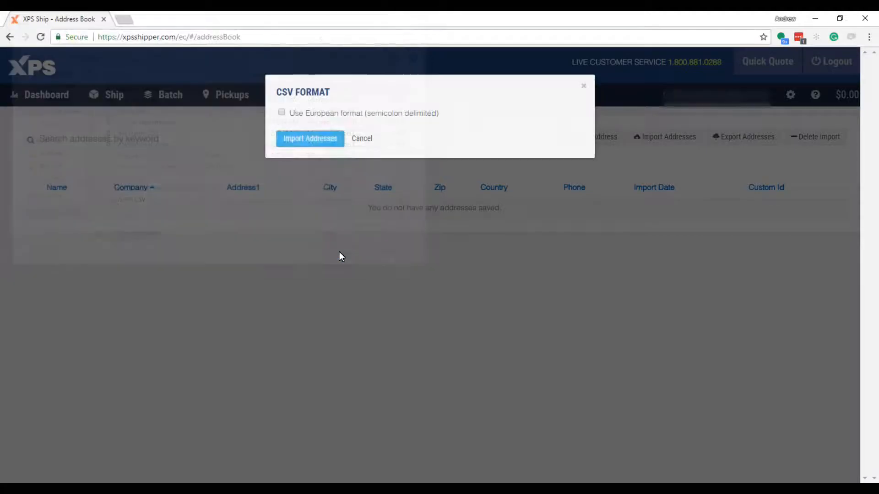
Map the first preview column to firstName and the second to lastName
left_click(311, 138)
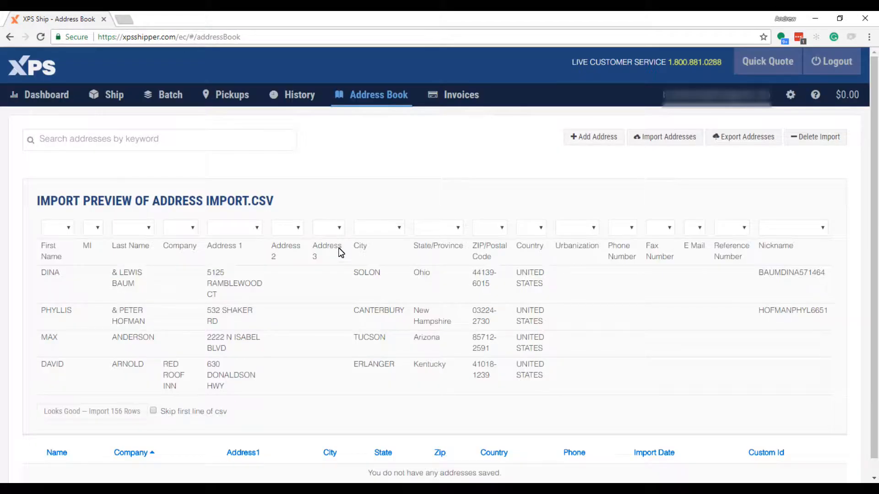
mouse_move(182, 273)
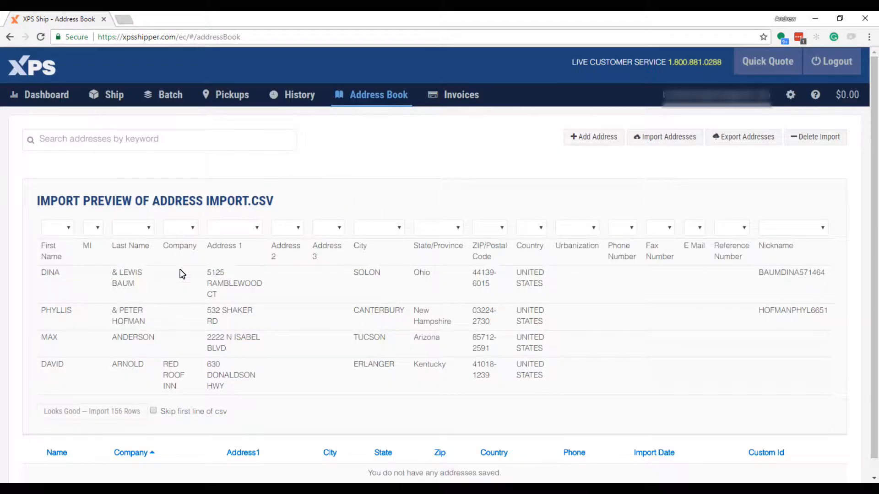
mouse_move(359, 350)
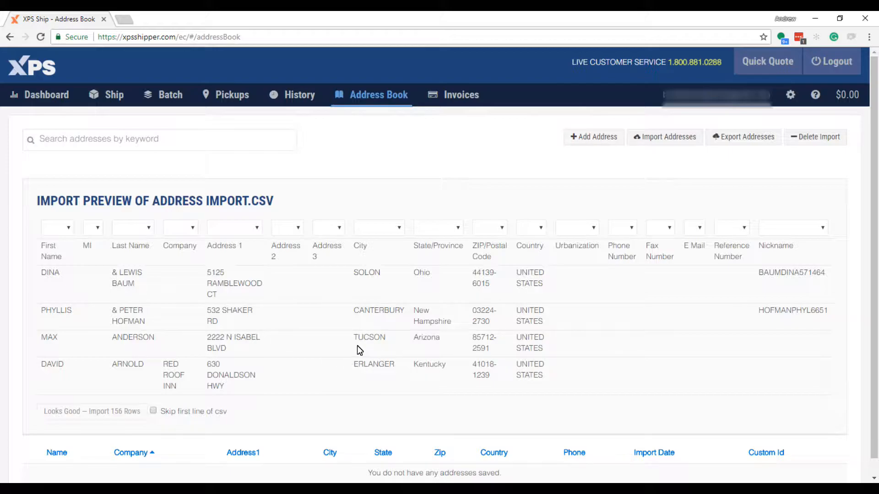
mouse_move(308, 323)
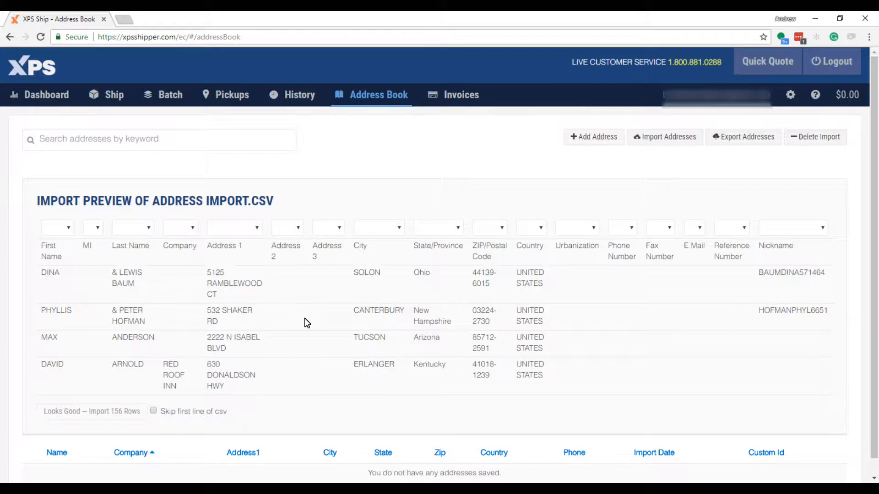
mouse_move(234, 280)
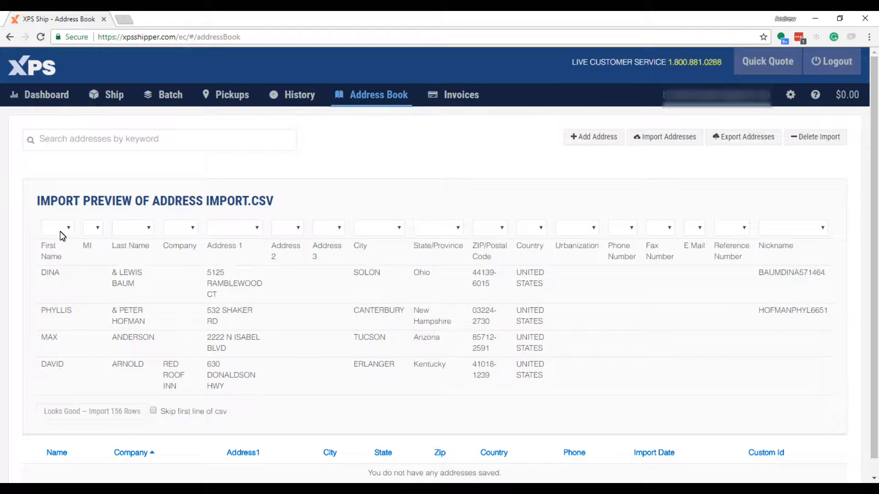
left_click(57, 227)
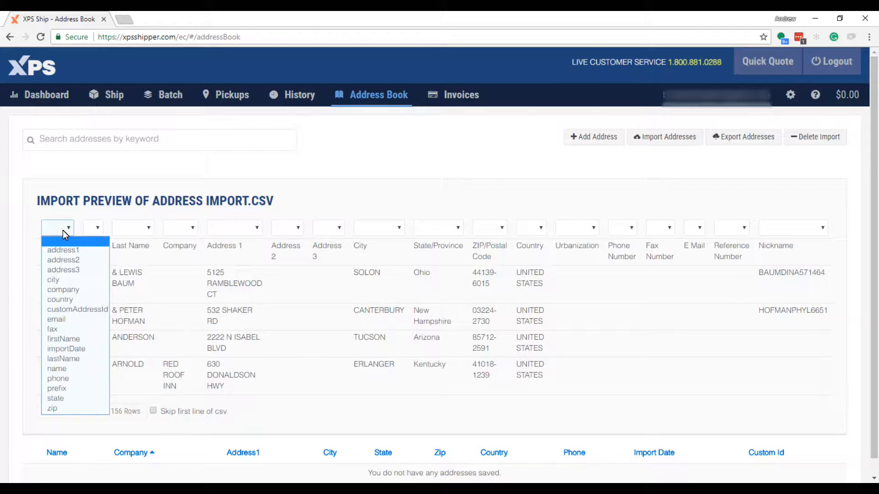
left_click(63, 339)
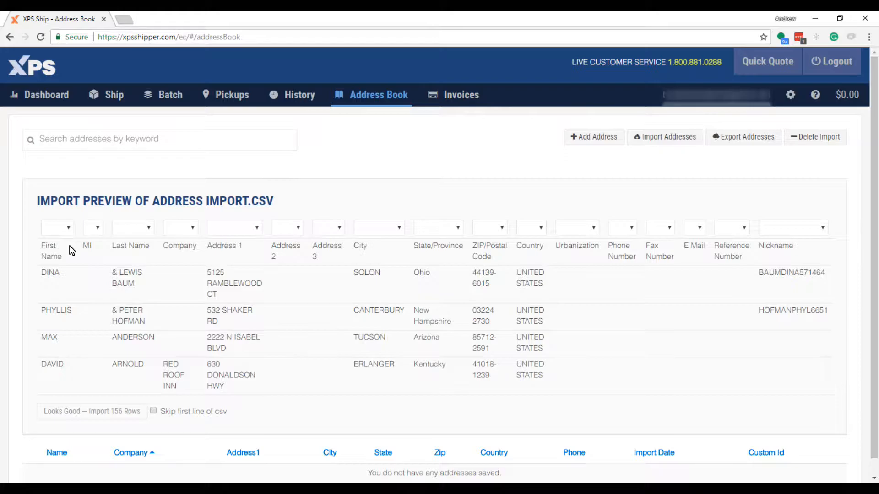
mouse_move(69, 232)
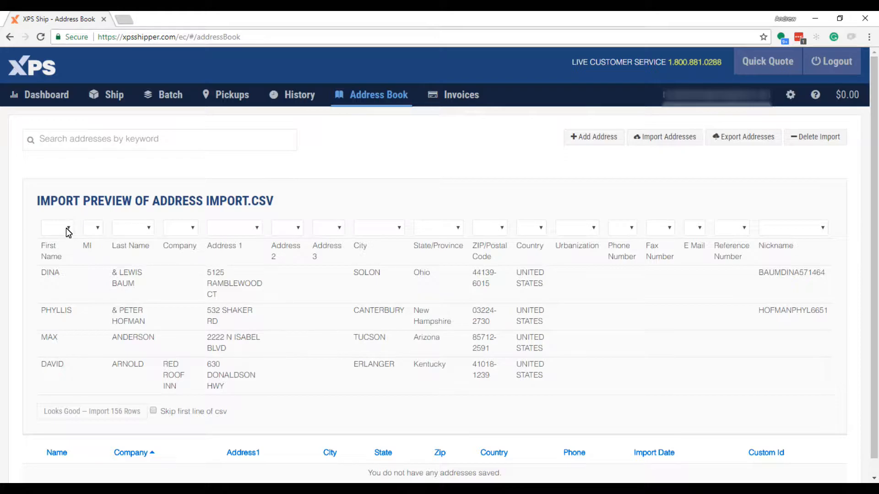
left_click(56, 228)
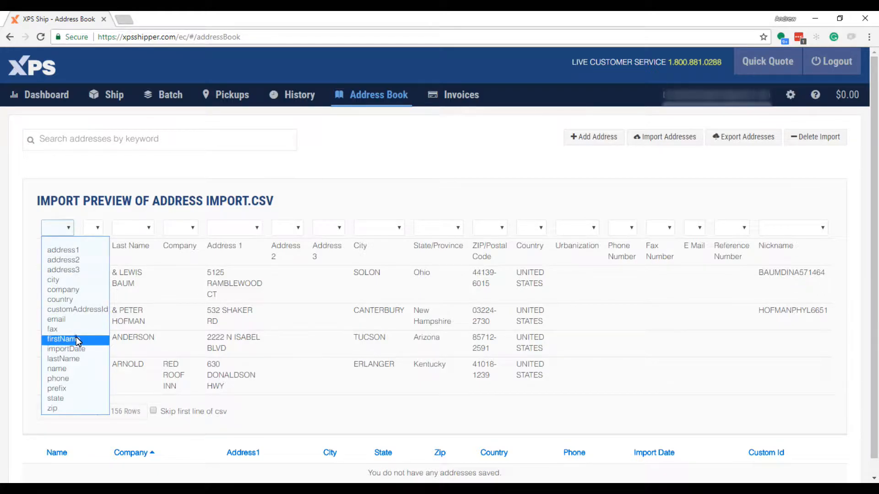
left_click(62, 339)
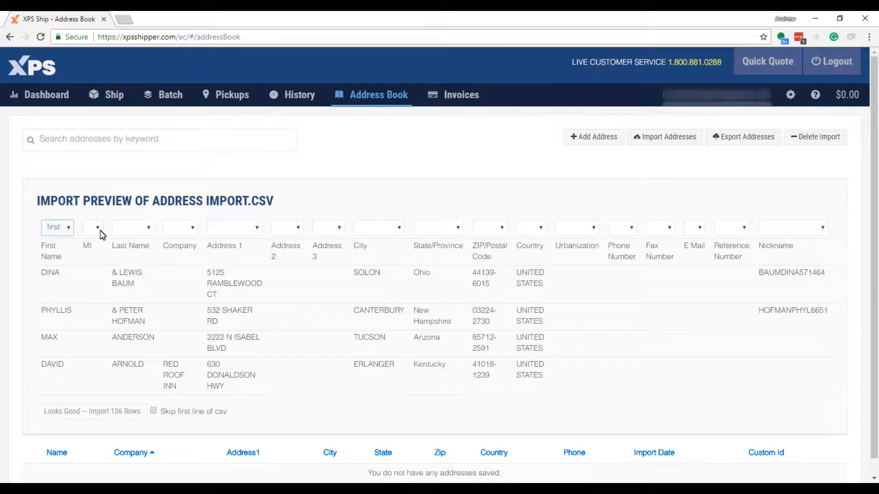
mouse_move(144, 235)
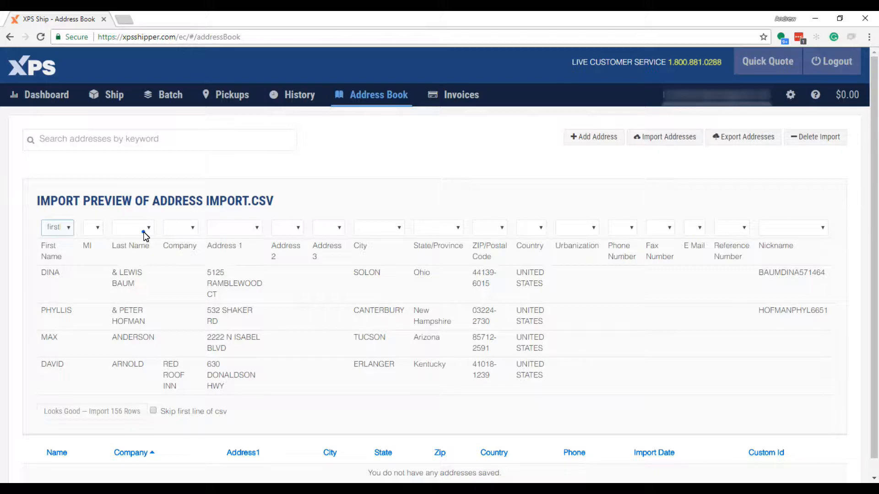
left_click(132, 227)
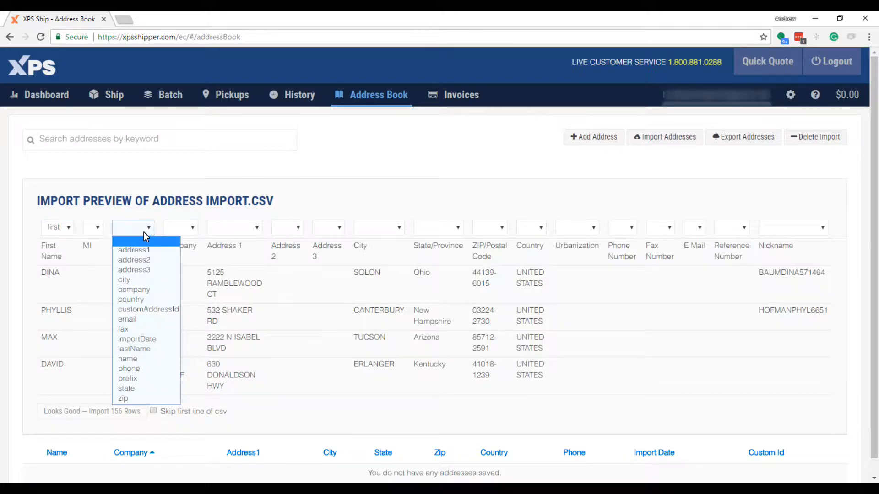
left_click(133, 349)
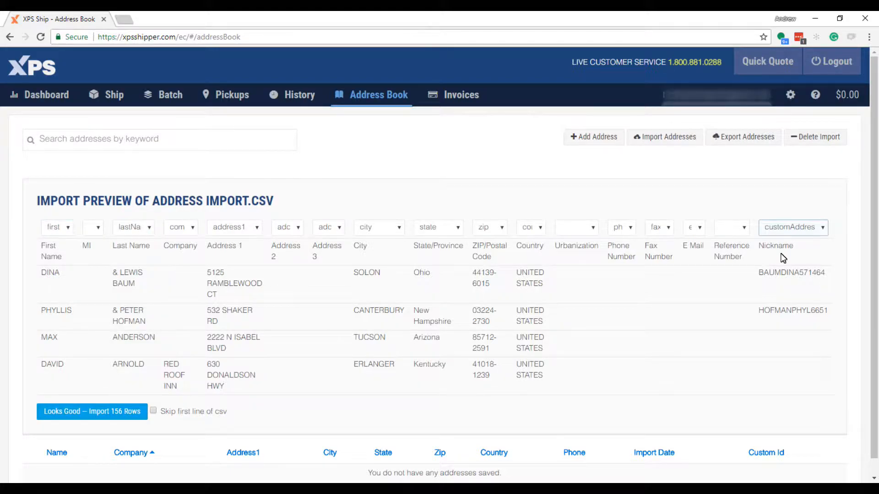
mouse_move(538, 291)
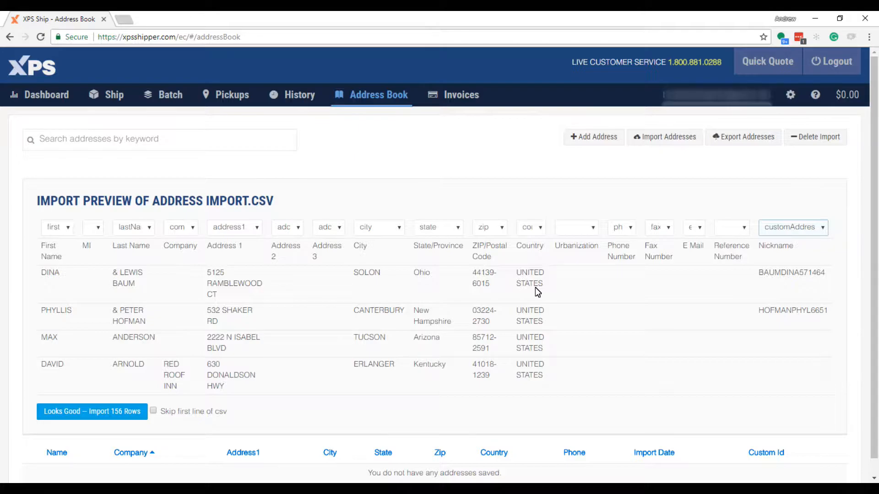
mouse_move(364, 310)
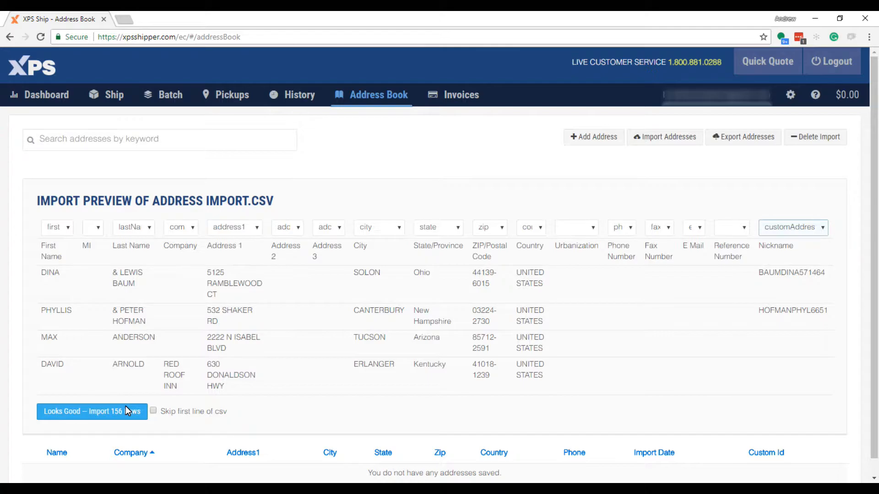
mouse_move(150, 414)
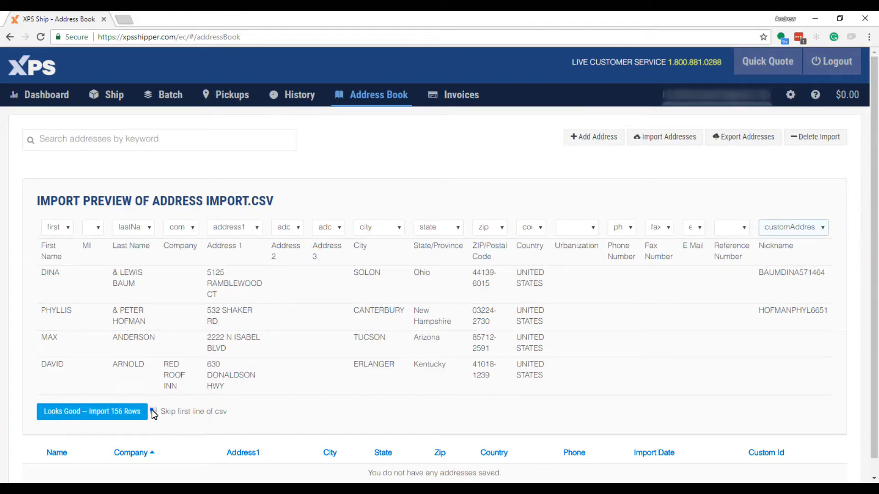
Skip the CSV header line and import the remaining 155 rows into the address book
left_click(164, 411)
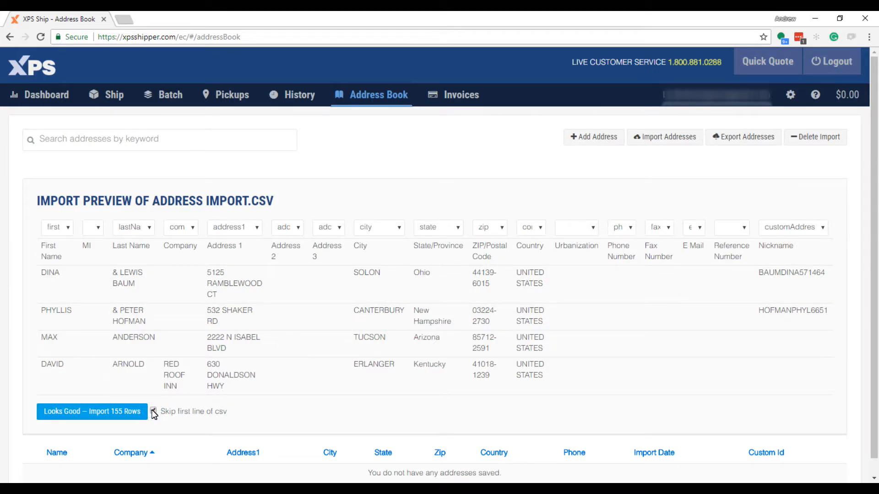
left_click(154, 411)
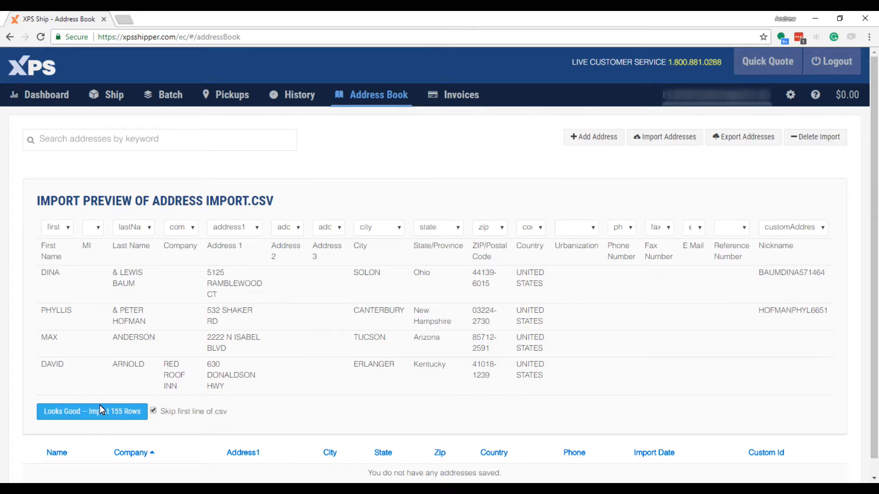
left_click(92, 412)
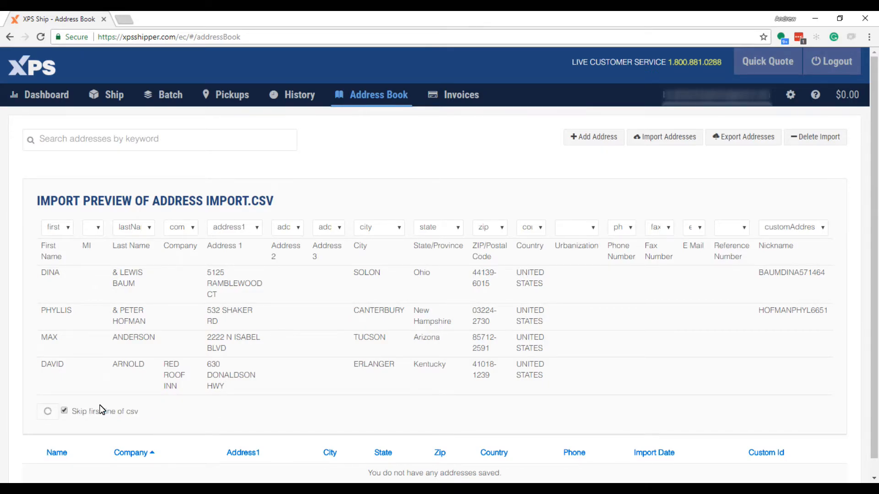